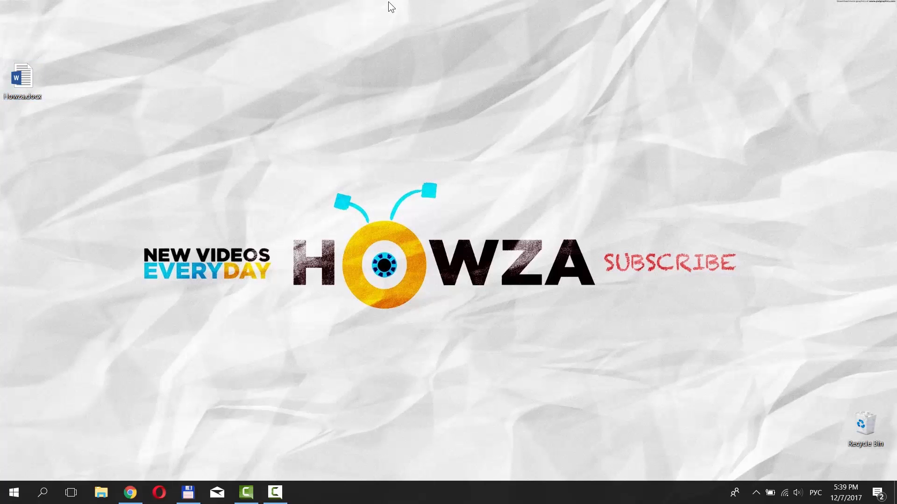
{"action": "mouse_move", "coordinate": [320, 8]}
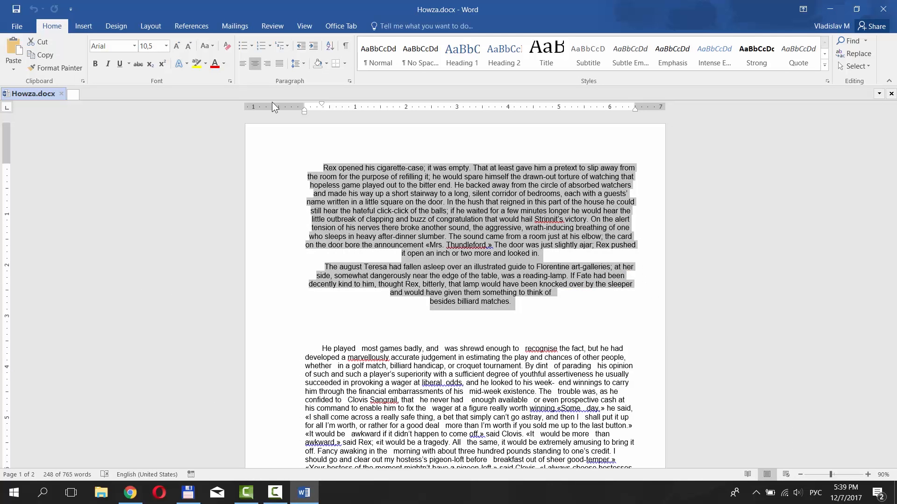
Left-align the first two centred paragraphs so they match the rest of the document.
{"action": "left_click", "coordinate": [243, 63]}
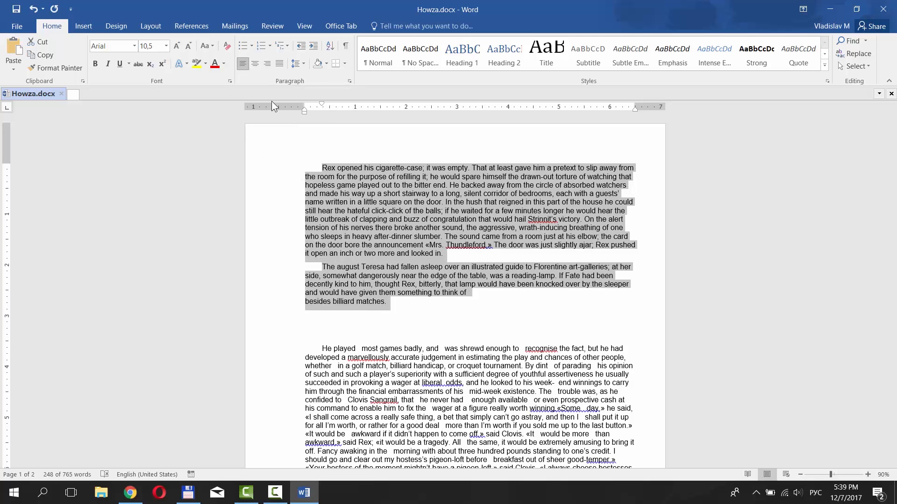
{"action": "left_click", "coordinate": [377, 257]}
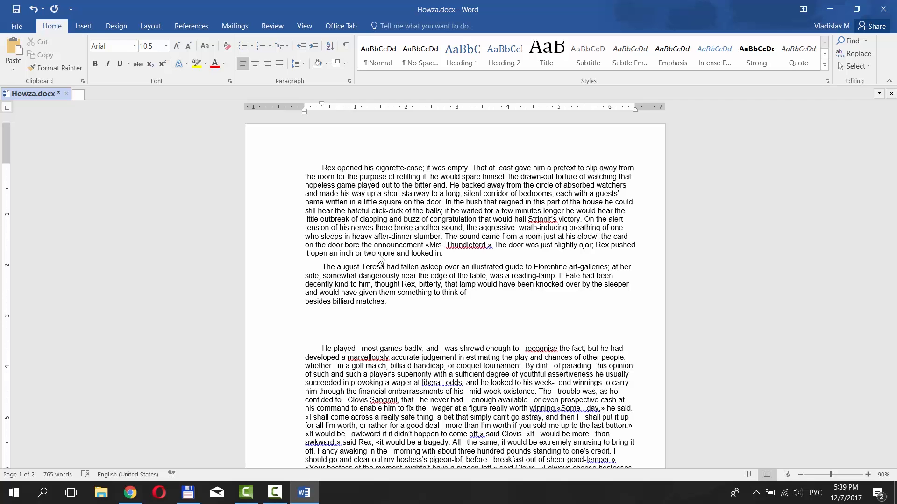
Replace double spaces with single spaces in the 'He played' paragraph (34 replacements).
{"action": "scroll", "scroll_direction": "down", "scroll_amount": 3}
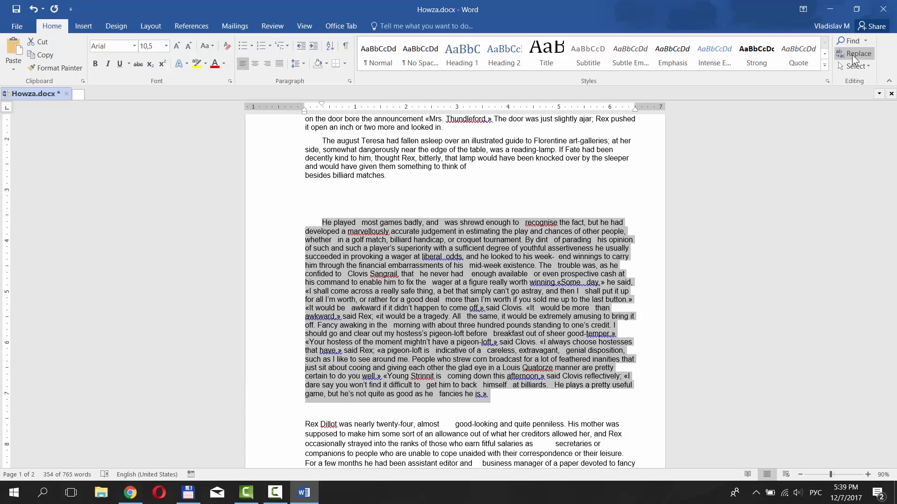
{"action": "left_click", "coordinate": [857, 53]}
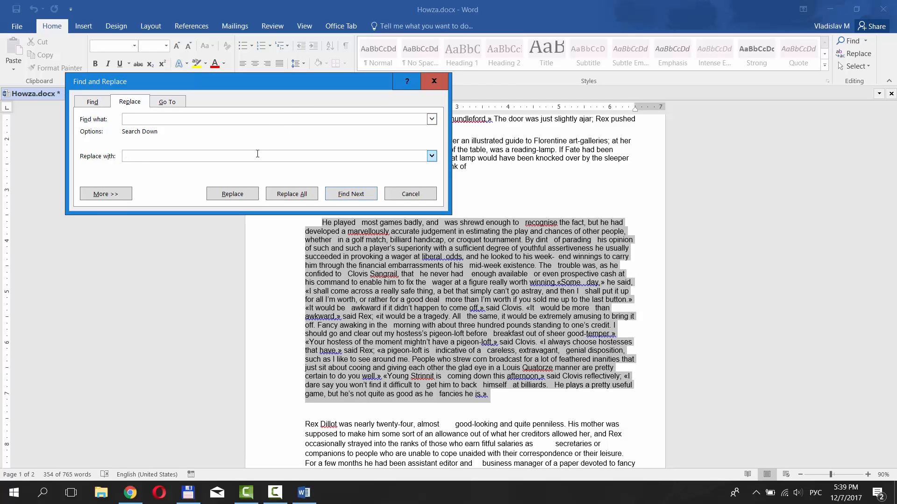
{"action": "left_click", "coordinate": [292, 194]}
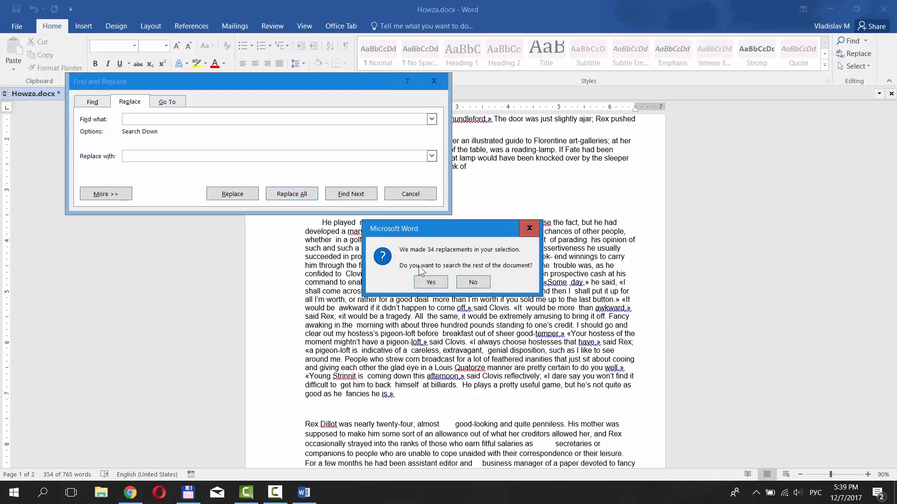
{"action": "left_click", "coordinate": [430, 282]}
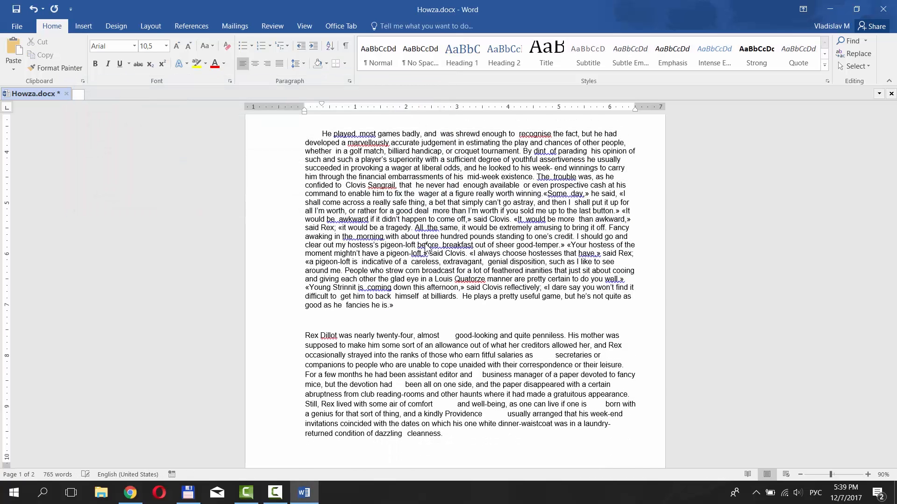
Turn on Show/Hide ¶ so the tab marks in the Rex Dillot paragraph appear.
{"action": "scroll", "scroll_direction": "down", "scroll_amount": 3}
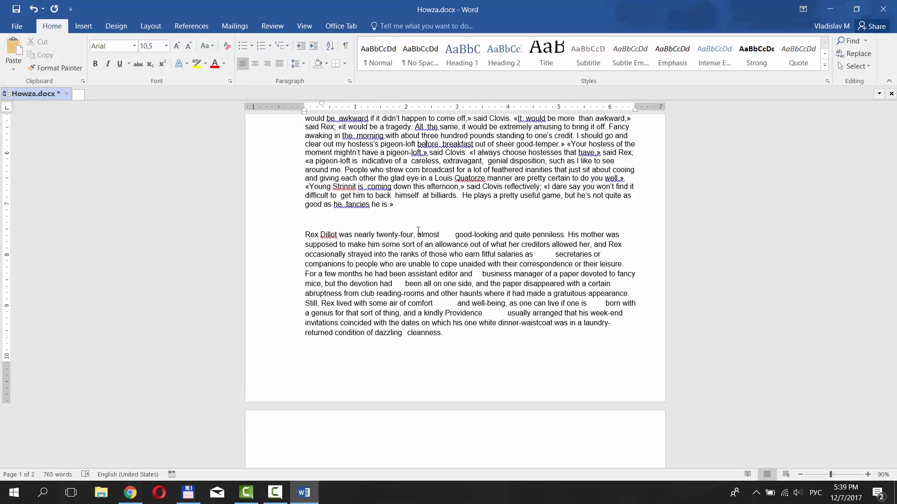
{"action": "left_click", "coordinate": [346, 47]}
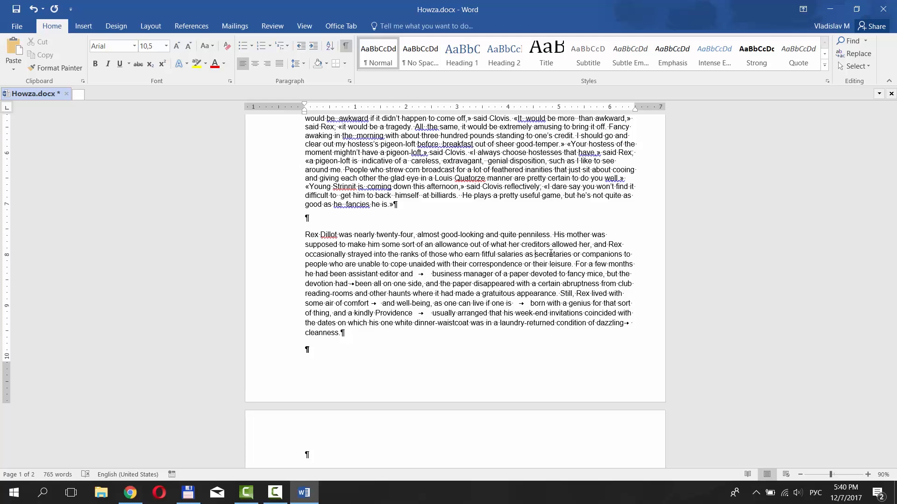
{"action": "mouse_move", "coordinate": [399, 342]}
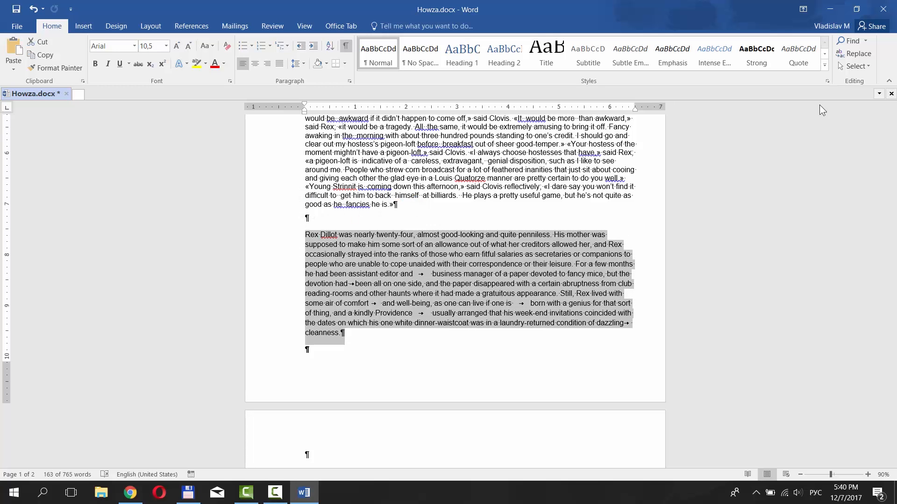
Set Find and Replace to search for the Tab Character special code with an empty replacement.
{"action": "left_click", "coordinate": [857, 54]}
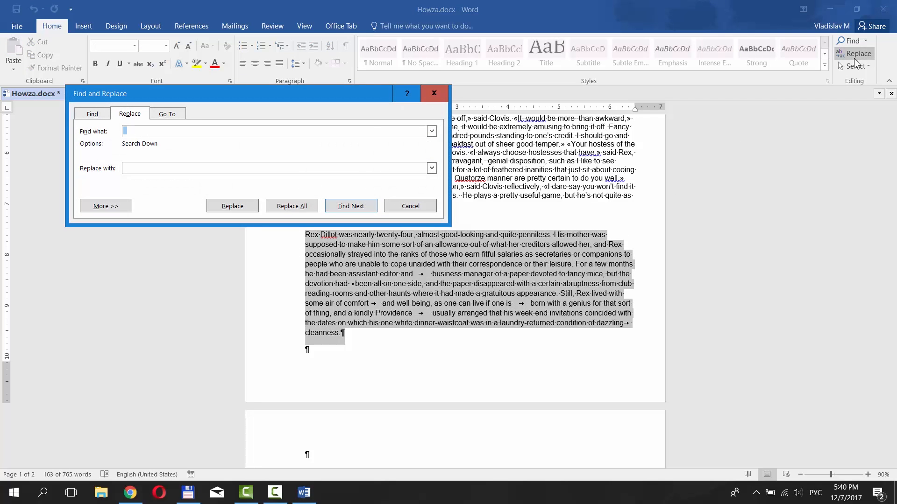
{"action": "left_click", "coordinate": [106, 206]}
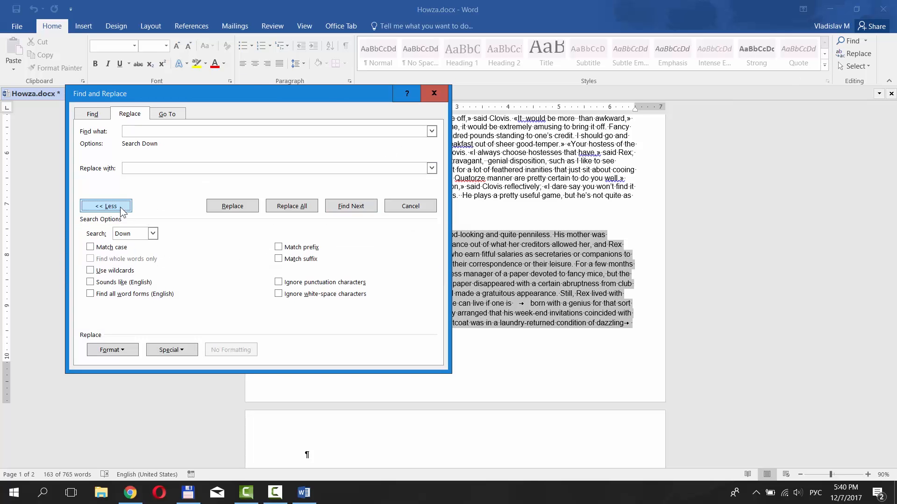
{"action": "left_click", "coordinate": [169, 350]}
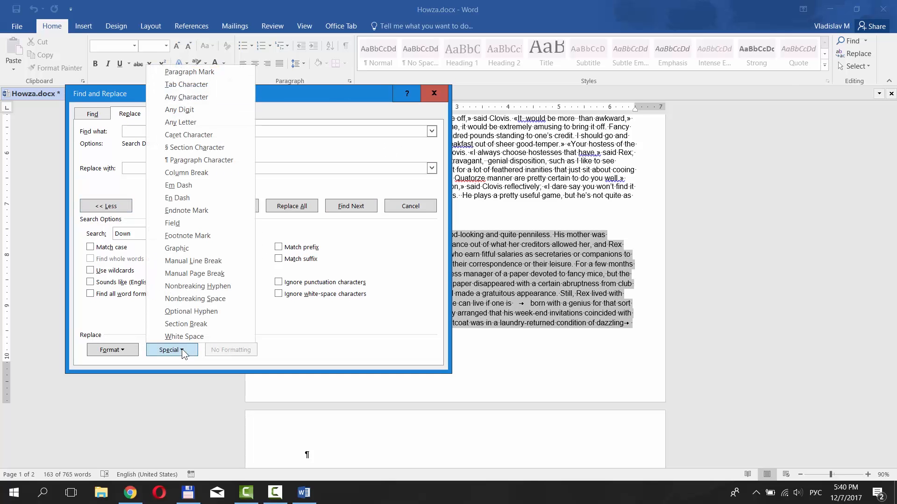
{"action": "mouse_move", "coordinate": [186, 84]}
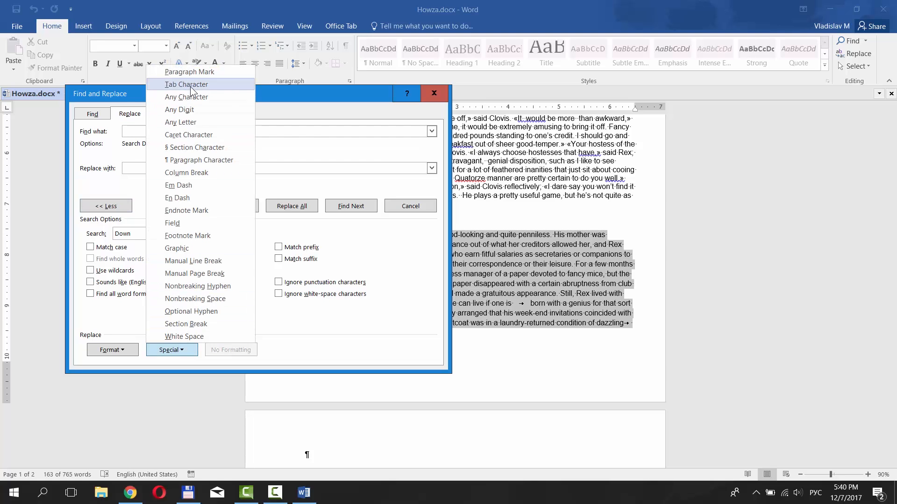
{"action": "left_click", "coordinate": [185, 84]}
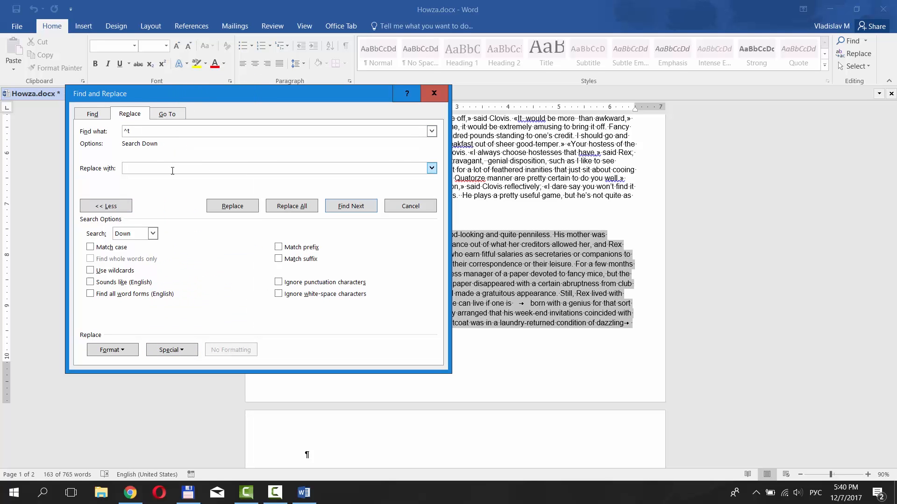
Replace all 6 tab characters with nothing, extending the replacement through the whole document.
{"action": "left_click", "coordinate": [291, 206]}
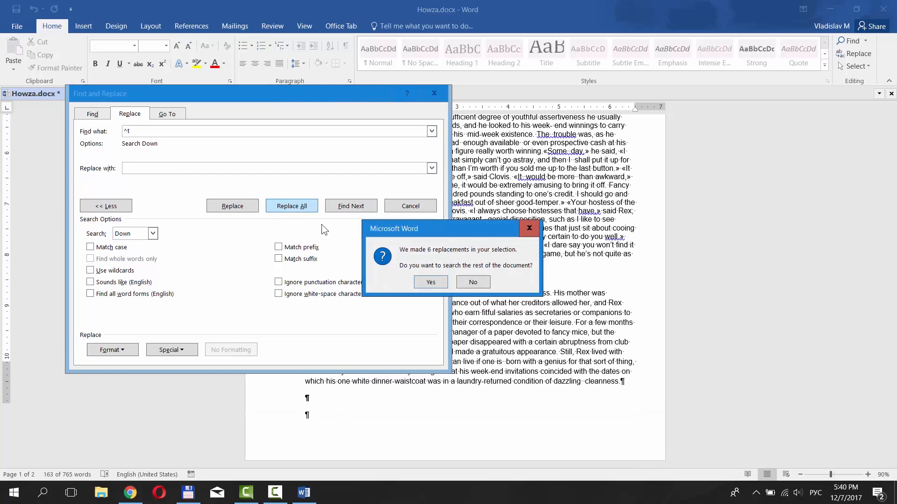
{"action": "left_click", "coordinate": [430, 281]}
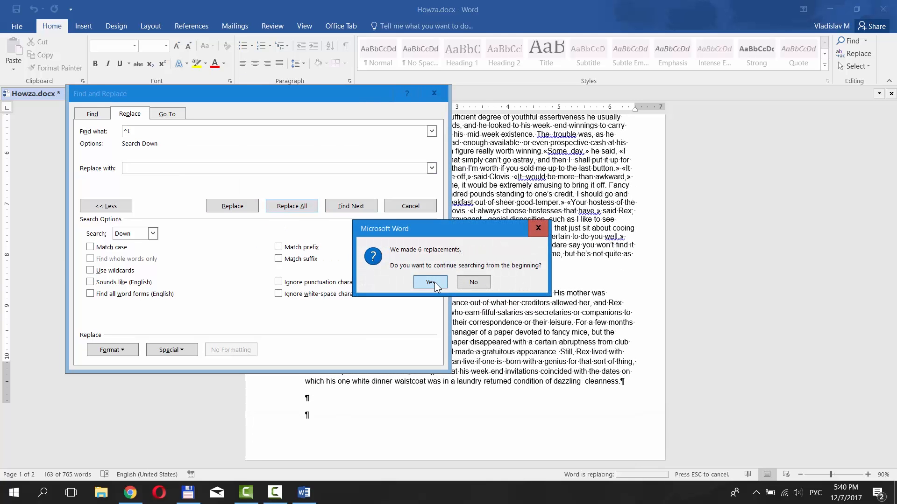
{"action": "left_click", "coordinate": [430, 282]}
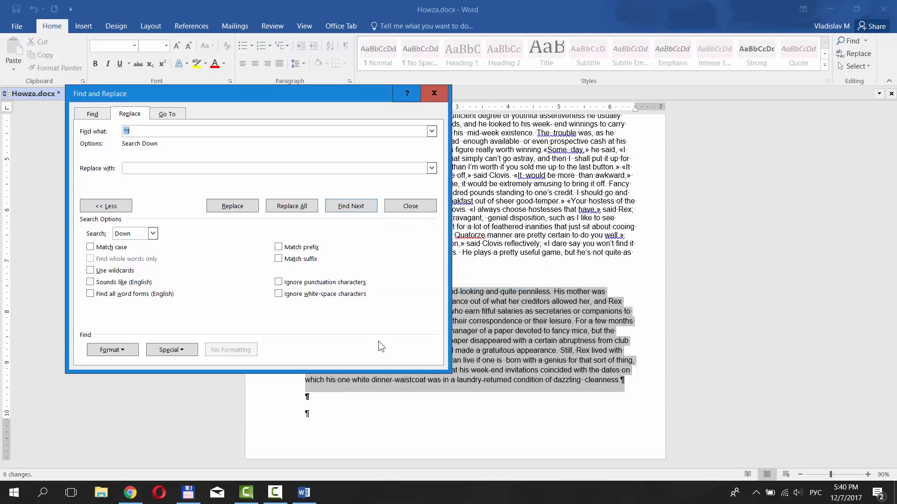
{"action": "left_click", "coordinate": [170, 350]}
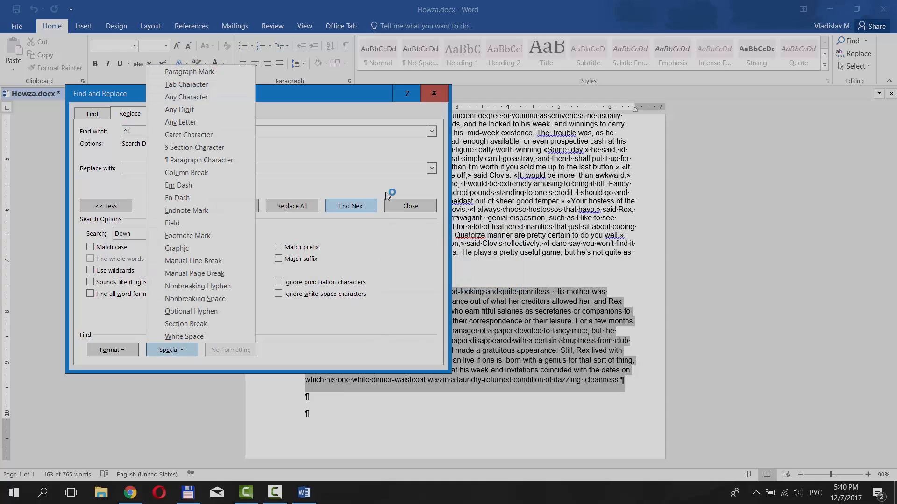